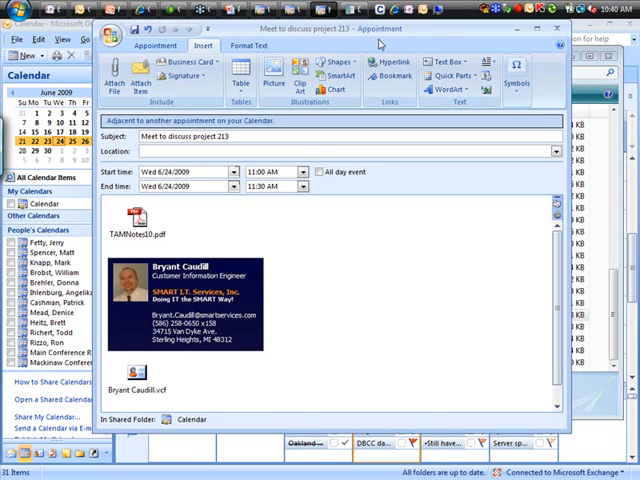
Convert the 'Meet to discuss project 213' appointment into a meeting request
{"action": "left_click", "coordinate": [150, 46]}
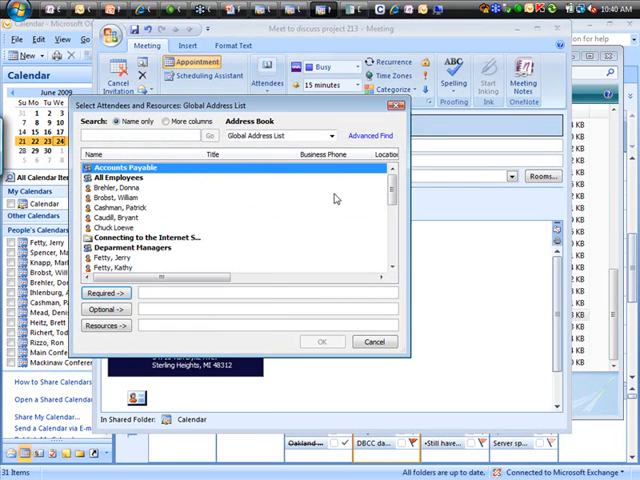
Browse the Global Address List and Contacts address book without adding any attendees
{"action": "scroll", "scroll_direction": "down", "scroll_amount": 3}
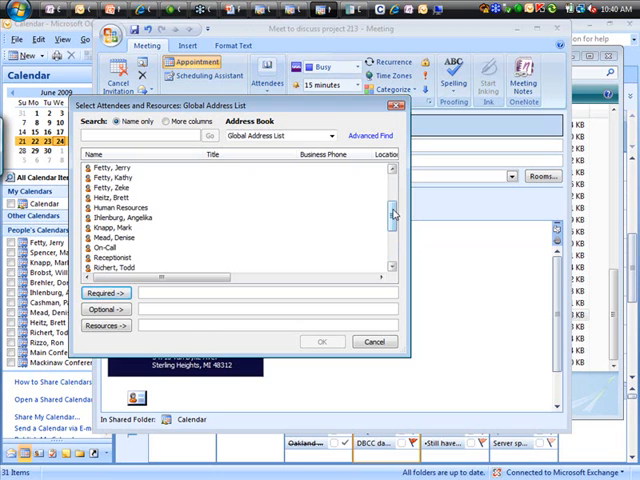
{"action": "scroll", "scroll_direction": "down", "scroll_amount": 3}
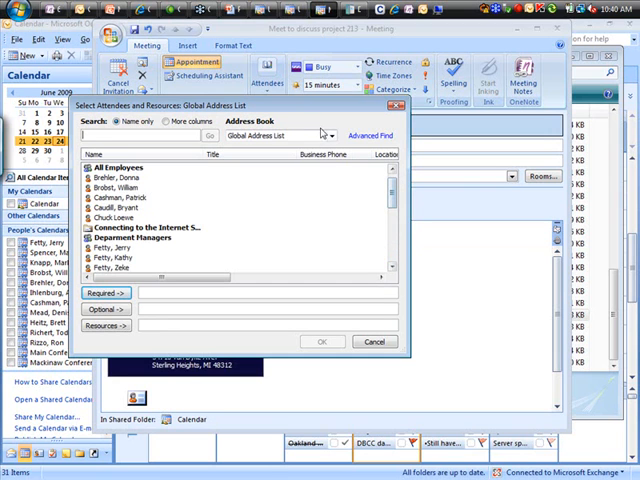
{"action": "left_click", "coordinate": [333, 135]}
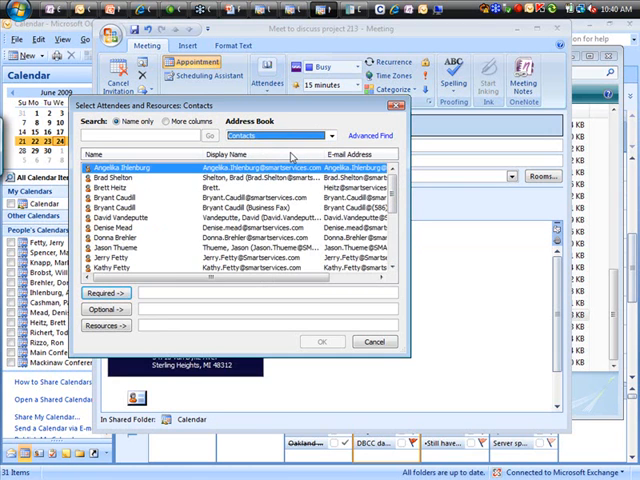
{"action": "scroll", "scroll_direction": "down", "scroll_amount": 3}
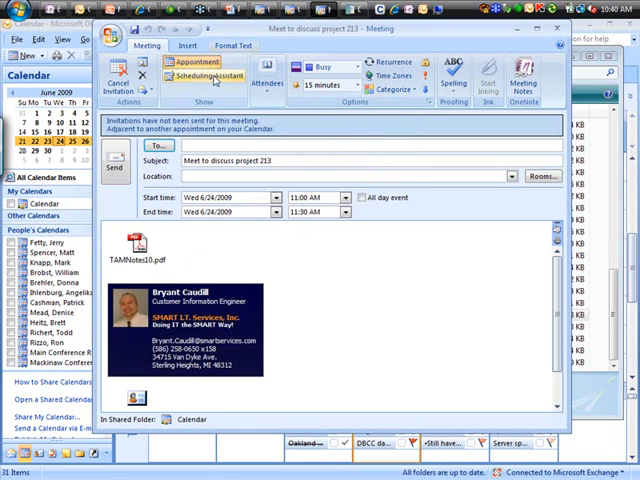
{"action": "mouse_move", "coordinate": [207, 76]}
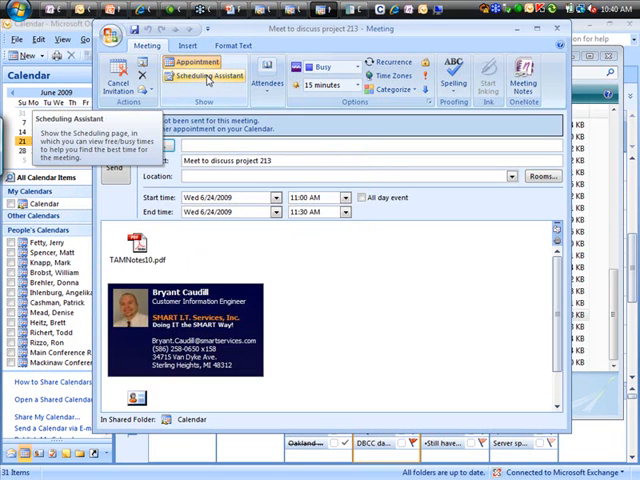
Show the meeting's Scheduling Assistant page
{"action": "left_click", "coordinate": [206, 75]}
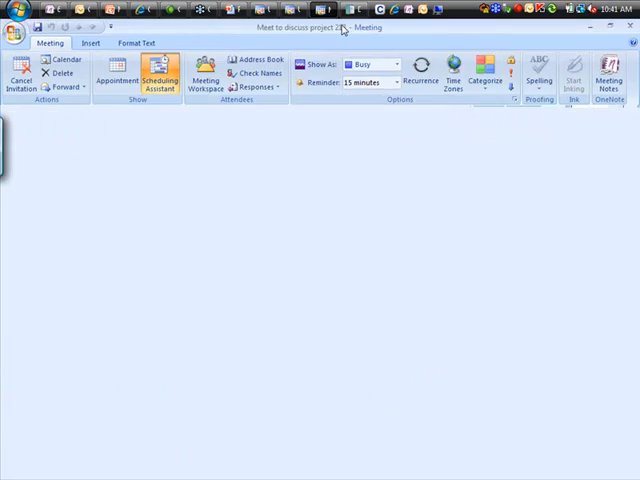
{"action": "left_click", "coordinate": [159, 77]}
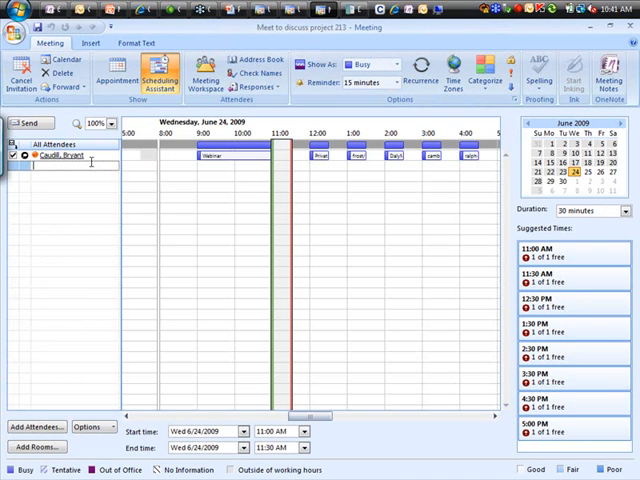
{"action": "type", "text": "donn"}
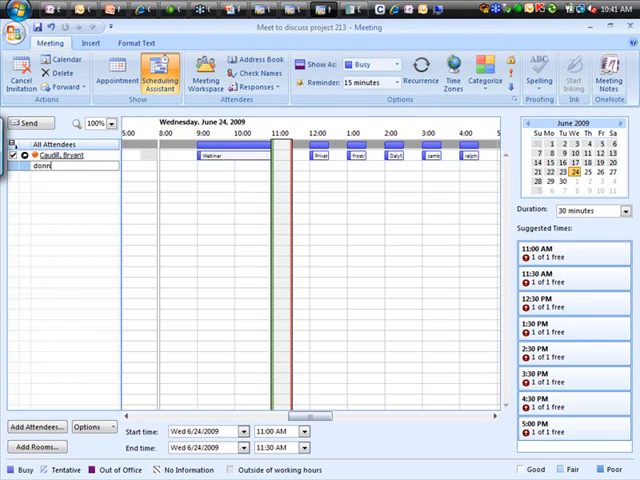
{"action": "type", "text": "a"}
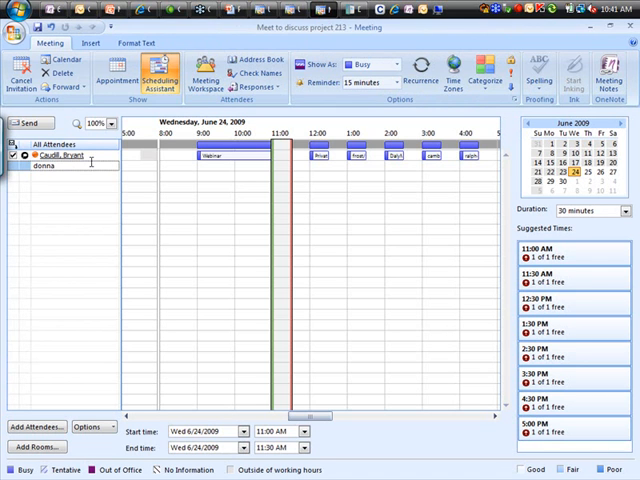
{"action": "left_click", "coordinate": [53, 165]}
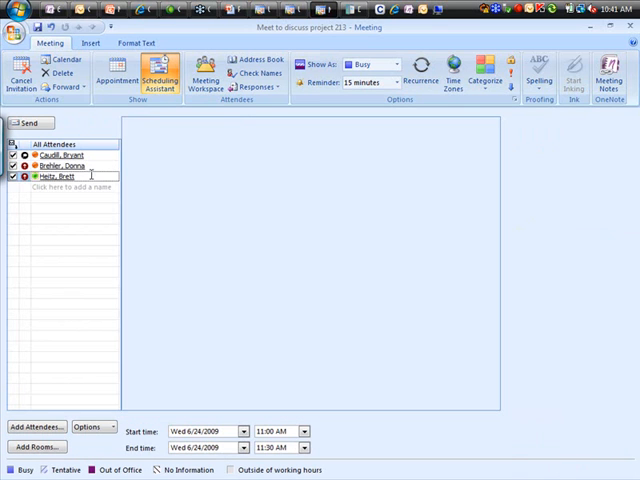
{"action": "left_click", "coordinate": [158, 82]}
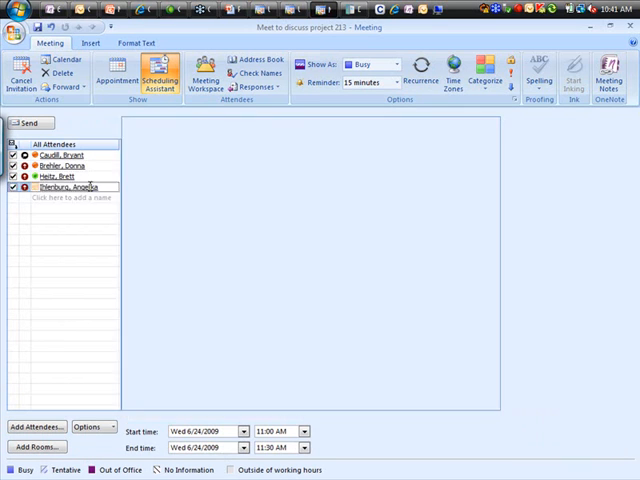
{"action": "left_click", "coordinate": [157, 78]}
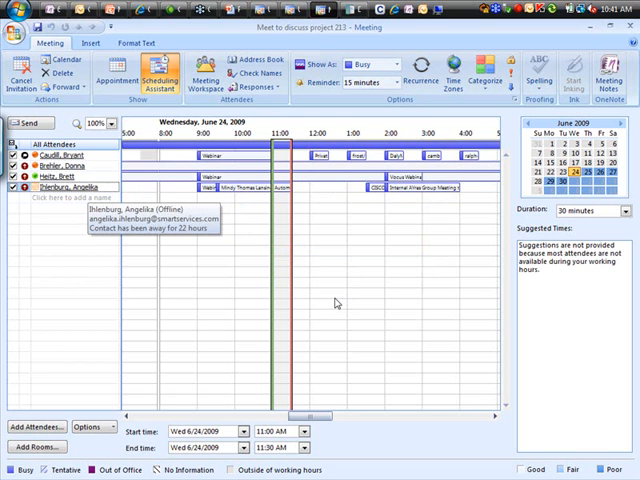
{"action": "mouse_move", "coordinate": [314, 252]}
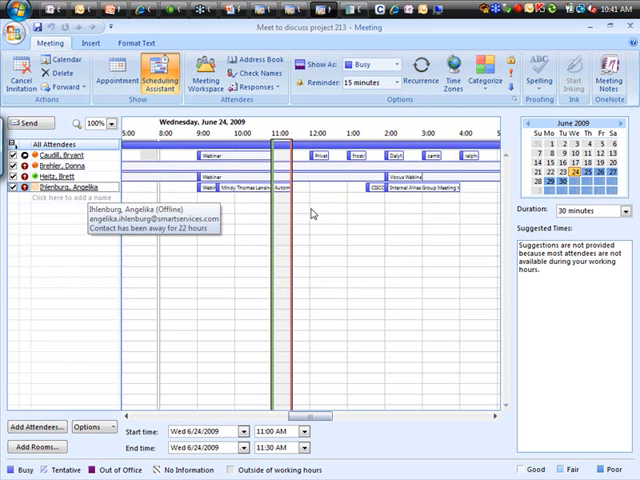
{"action": "mouse_move", "coordinate": [311, 305]}
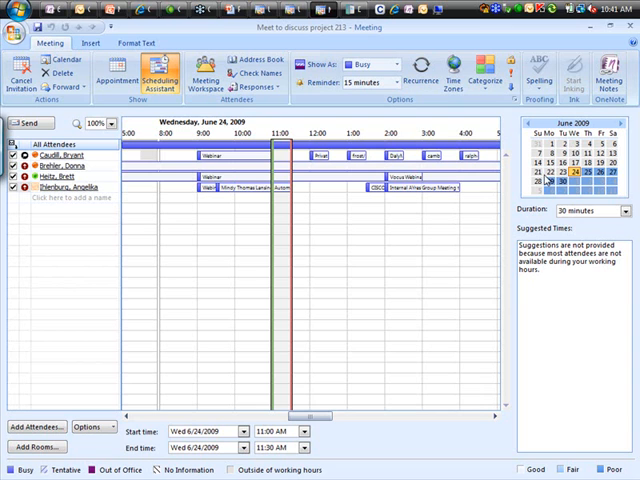
{"action": "mouse_move", "coordinate": [538, 280]}
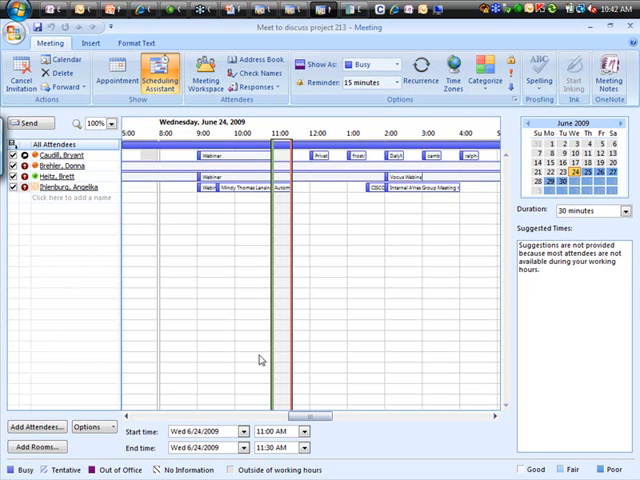
{"action": "mouse_move", "coordinate": [540, 266]}
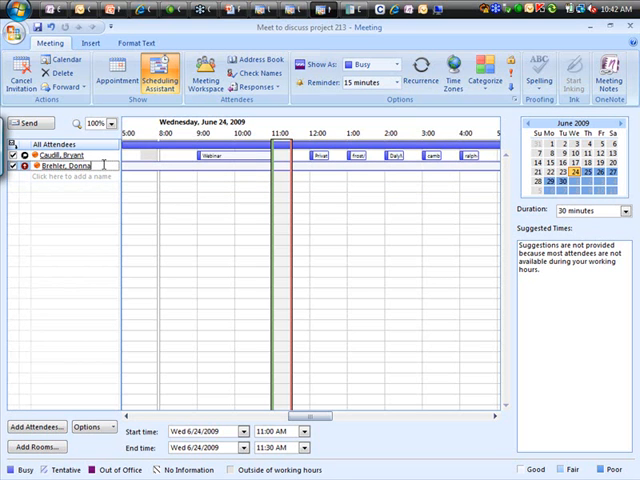
{"action": "type", "text": "herl"}
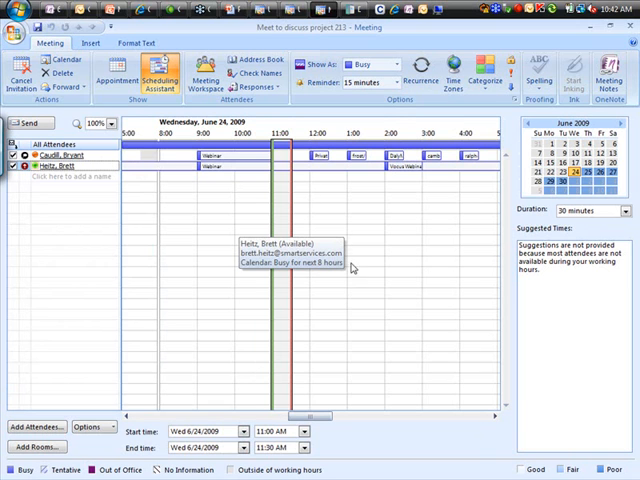
{"action": "mouse_move", "coordinate": [351, 376]}
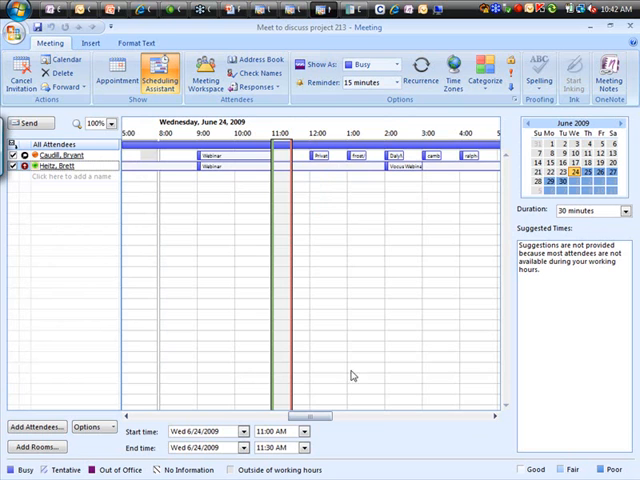
{"action": "mouse_move", "coordinate": [376, 436]}
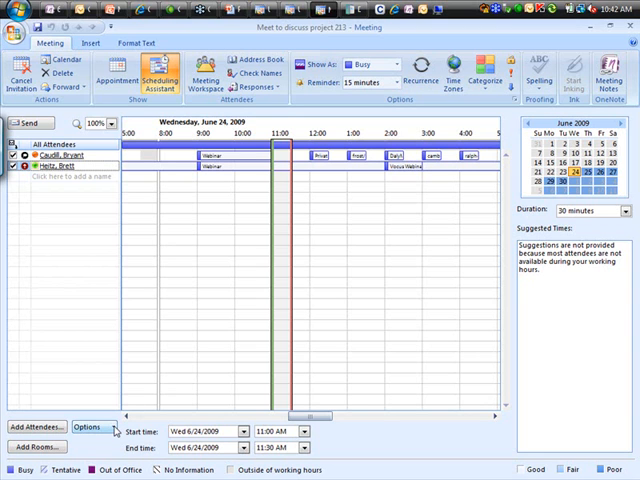
Show busy times without appointment details on the timeline and dismiss the empty room list
{"action": "left_click", "coordinate": [89, 428]}
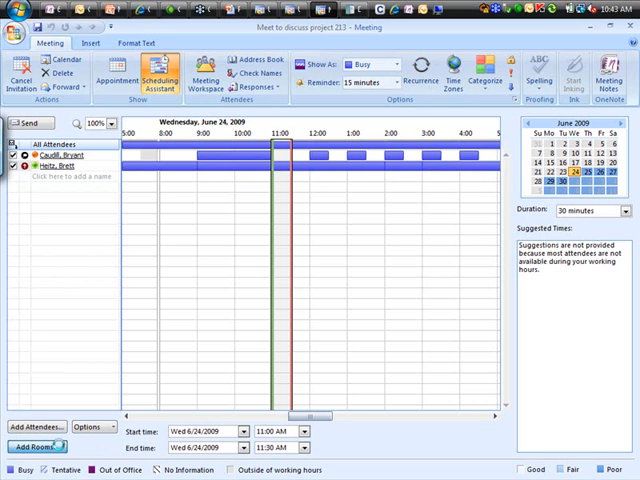
{"action": "left_click", "coordinate": [35, 446]}
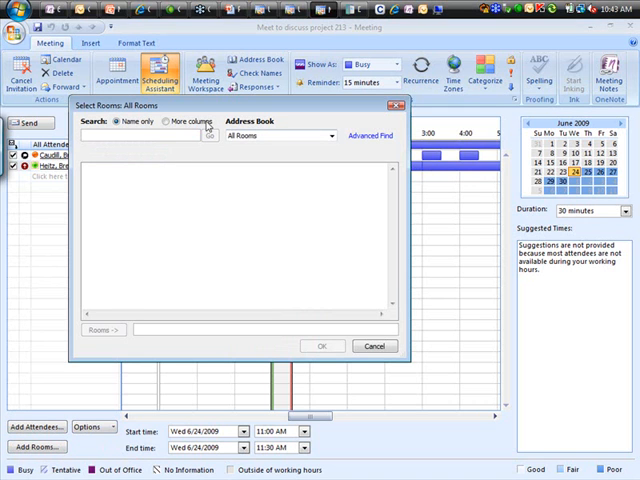
{"action": "left_click", "coordinate": [372, 345]}
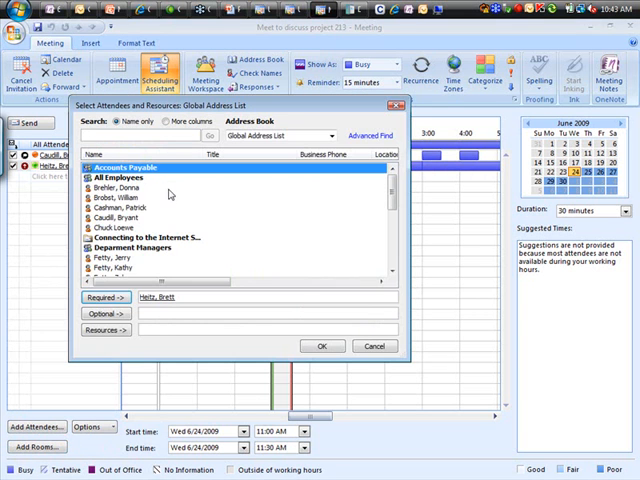
{"action": "left_click", "coordinate": [322, 346]}
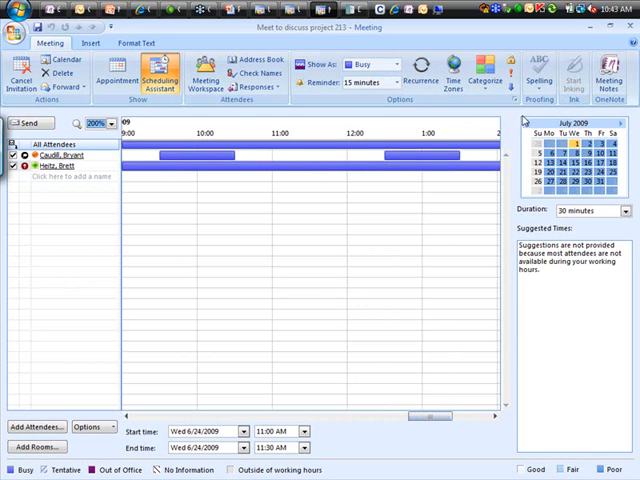
Move the Scheduling Assistant's mini calendar back to June 2009
{"action": "left_click", "coordinate": [521, 122]}
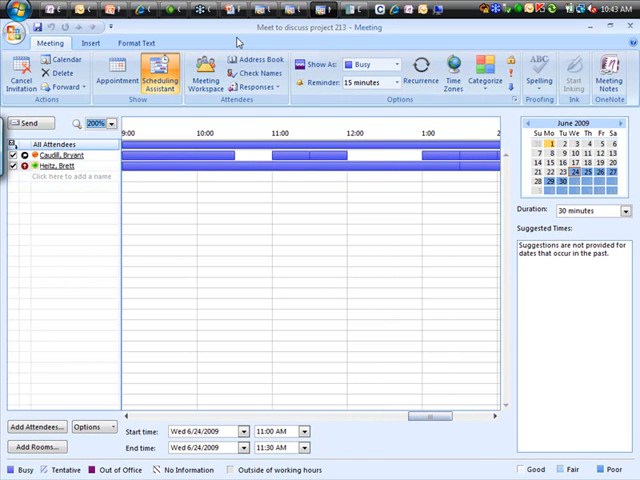
{"action": "mouse_move", "coordinate": [205, 72]}
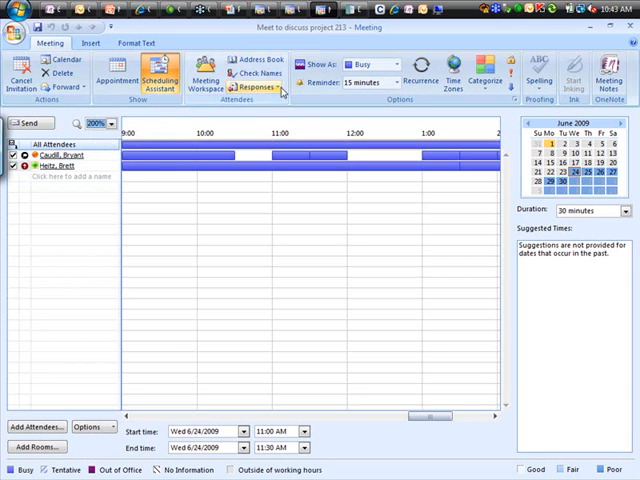
{"action": "left_click", "coordinate": [259, 87]}
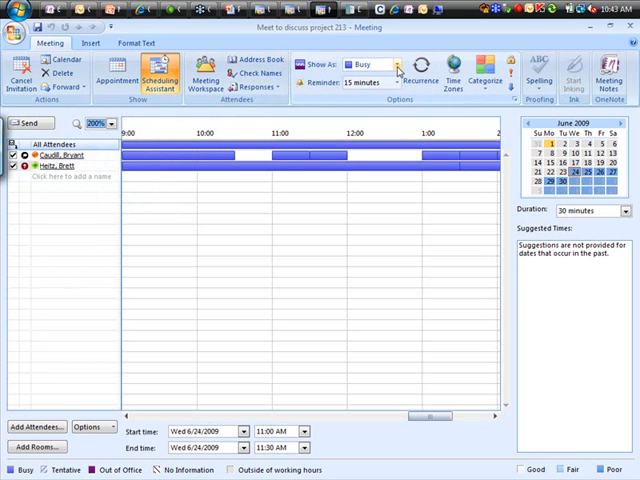
{"action": "left_click", "coordinate": [399, 65]}
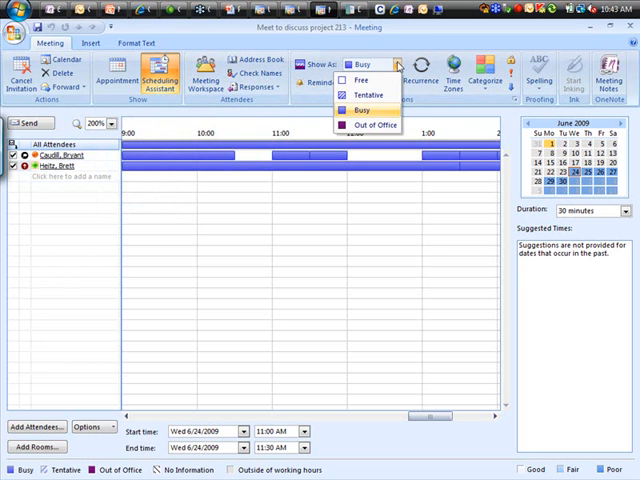
{"action": "left_click", "coordinate": [361, 110]}
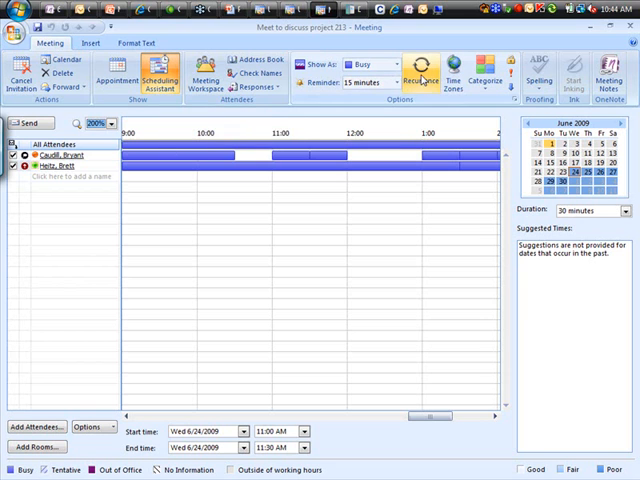
{"action": "mouse_move", "coordinate": [419, 72]}
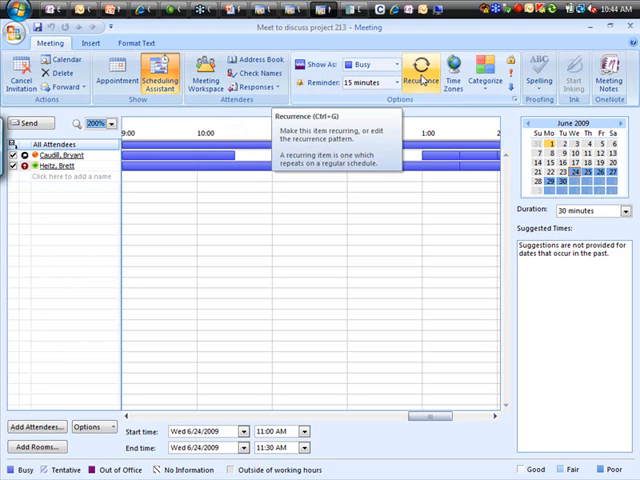
Make the meeting recur weekly on Wednesday and Friday, 8:00–10:00 AM, with no end date
{"action": "left_click", "coordinate": [417, 70]}
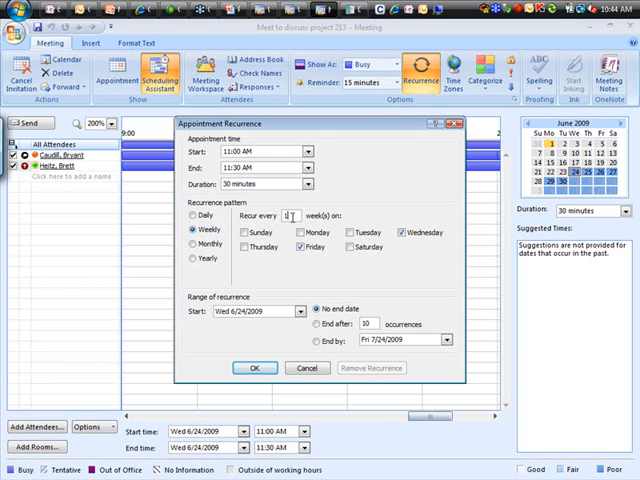
{"action": "left_click", "coordinate": [310, 152]}
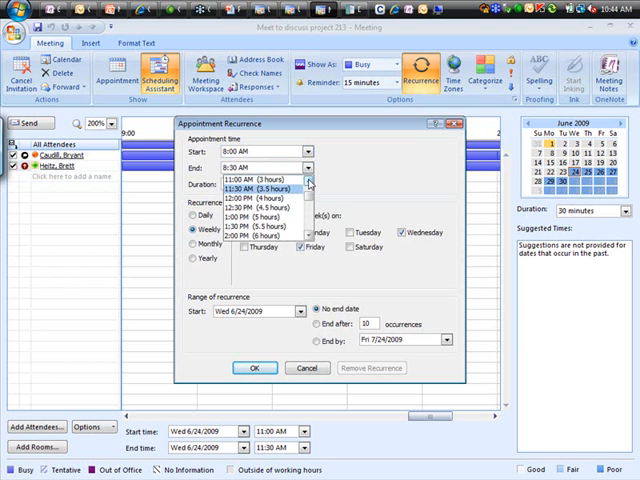
{"action": "left_click", "coordinate": [255, 186]}
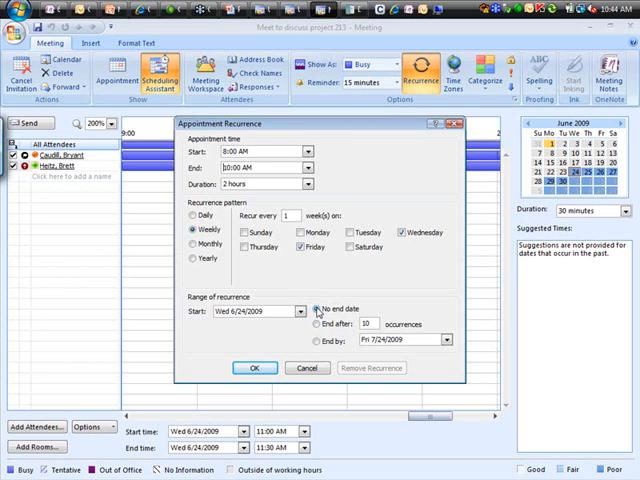
{"action": "left_click", "coordinate": [254, 368]}
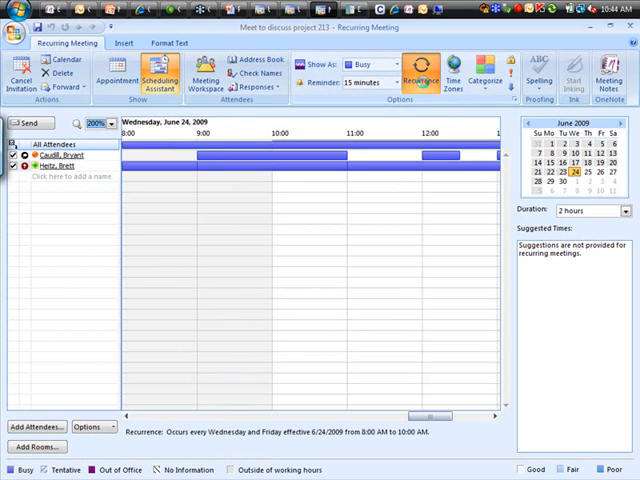
{"action": "left_click", "coordinate": [421, 72]}
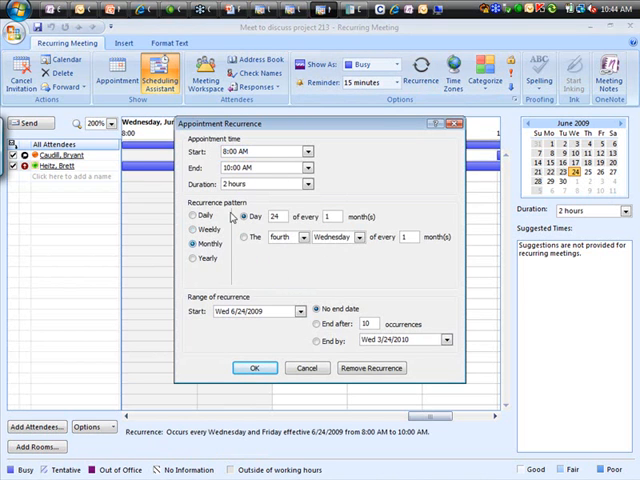
{"action": "mouse_move", "coordinate": [387, 164]}
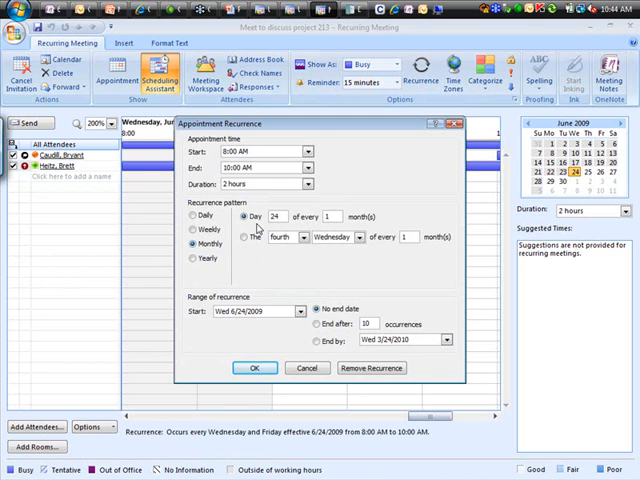
Select Monthly recurrence on 'the fourth Wednesday of every 1 month'
{"action": "left_click", "coordinate": [247, 237]}
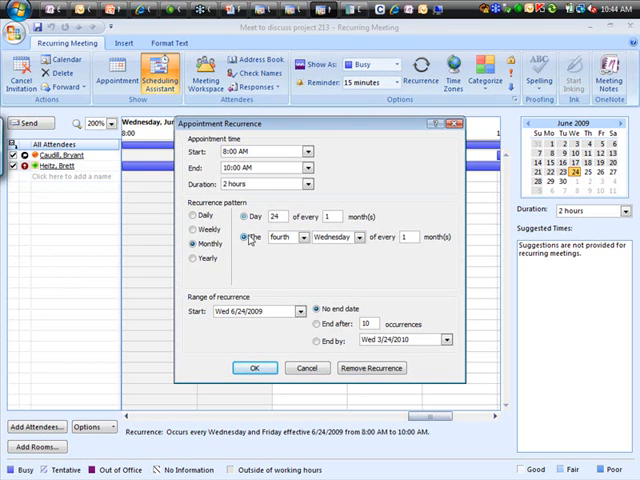
{"action": "left_click", "coordinate": [303, 237]}
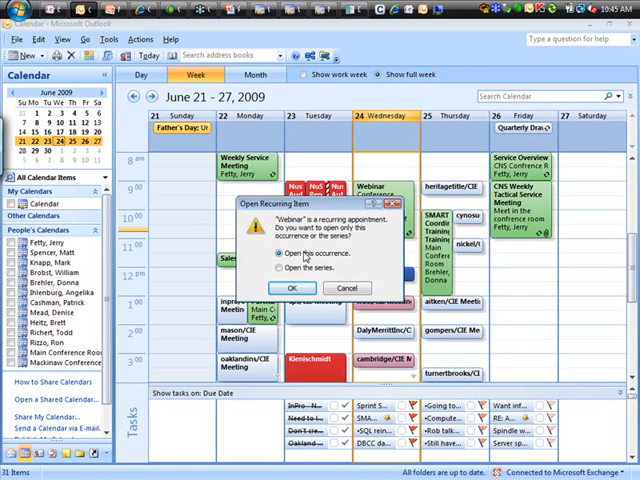
Open only this occurrence of the recurring Webinar appointment
{"action": "left_click", "coordinate": [291, 288]}
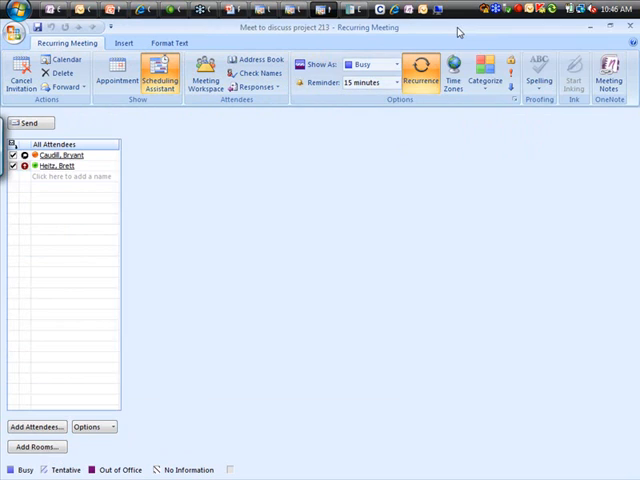
View the project 213 meeting invitation, then close the recurring meeting window
{"action": "left_click", "coordinate": [158, 72]}
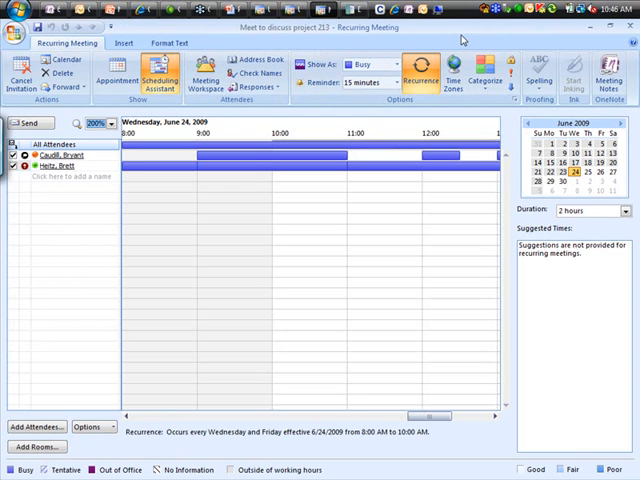
{"action": "left_click", "coordinate": [485, 75]}
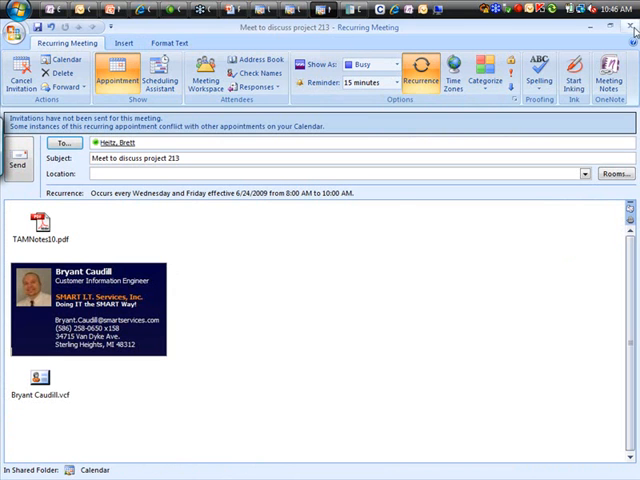
{"action": "left_click", "coordinate": [630, 27]}
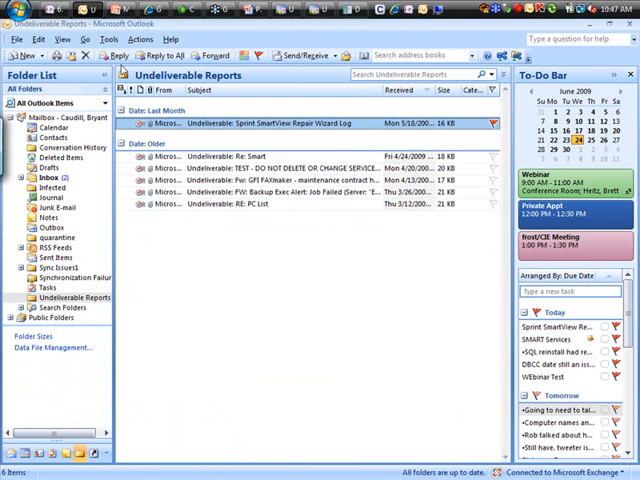
Create a new email with the business-card signature and type 'fsa' in its body
{"action": "left_click", "coordinate": [25, 55]}
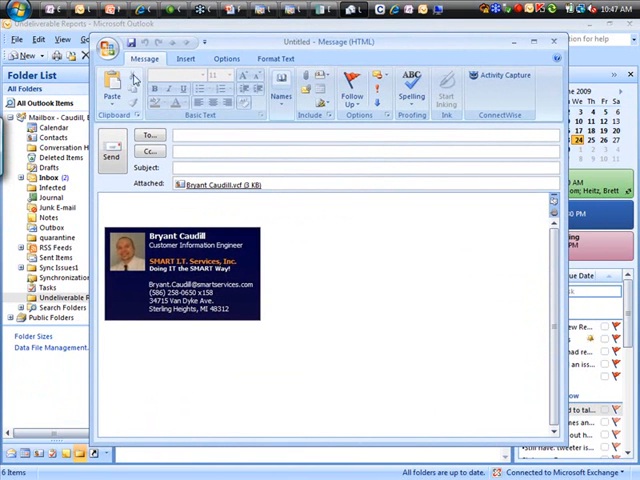
{"action": "left_click", "coordinate": [227, 58]}
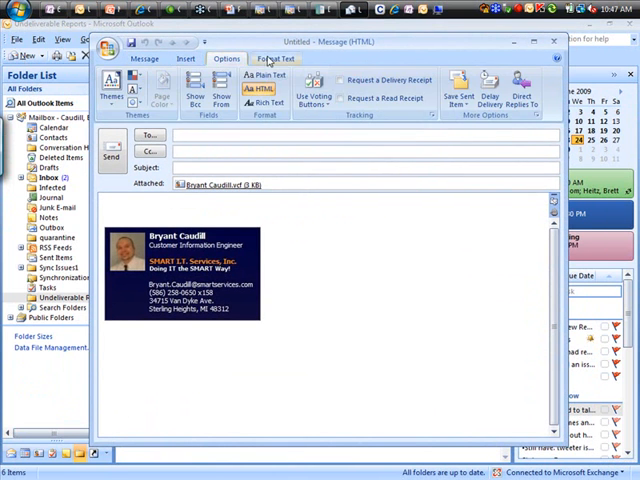
{"action": "left_click", "coordinate": [145, 58]}
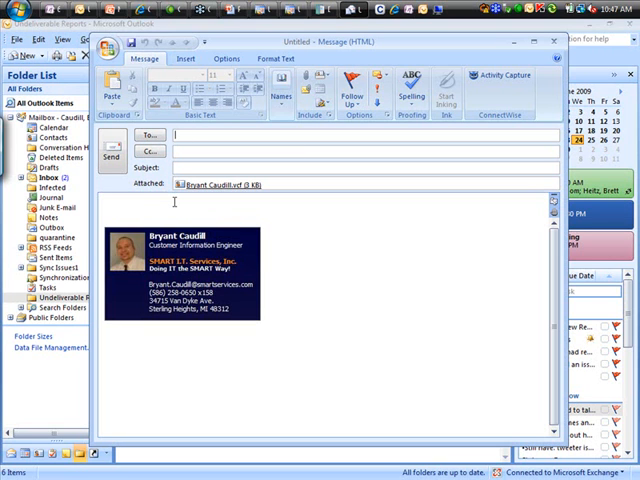
{"action": "type", "text": "fsafdasdf"}
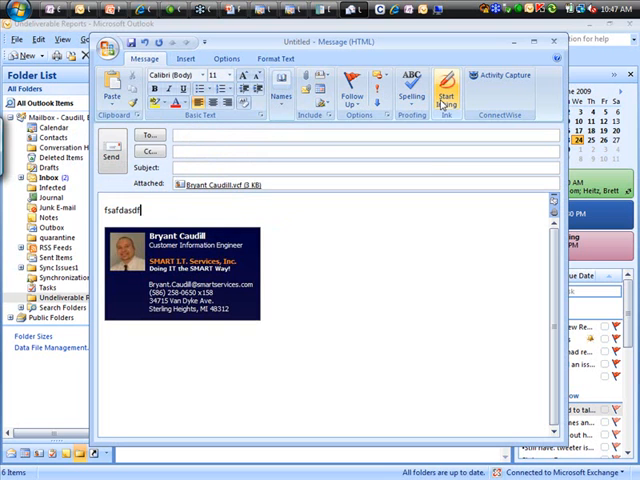
{"action": "mouse_move", "coordinate": [446, 85]}
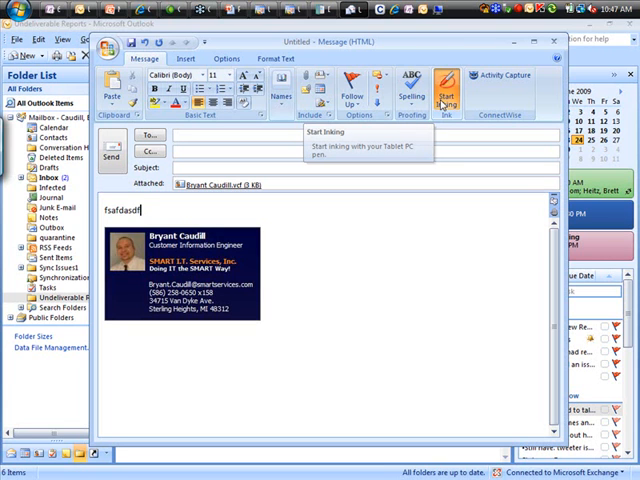
Draw an ink squiggle in the body and show the Bcc address line
{"action": "left_click", "coordinate": [443, 82]}
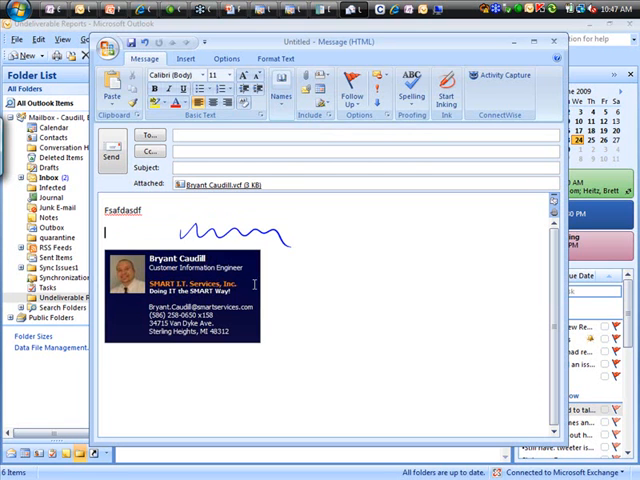
{"action": "left_click", "coordinate": [181, 58]}
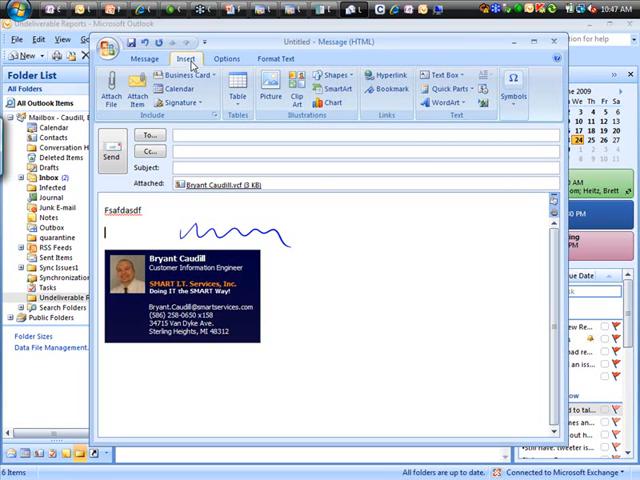
{"action": "left_click", "coordinate": [227, 58]}
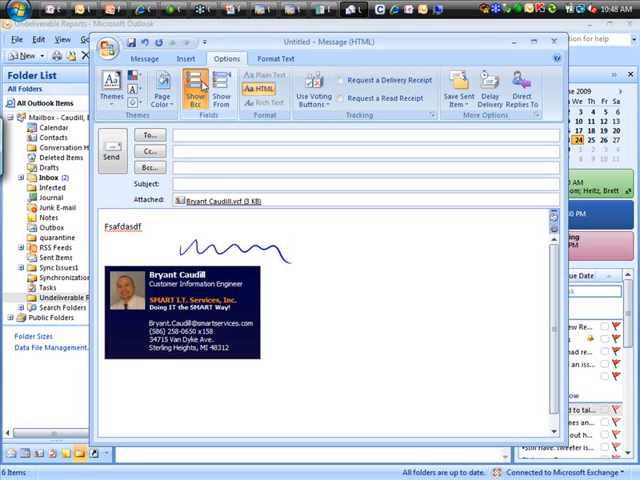
Clear the body down to the business card and add the From line
{"action": "left_click", "coordinate": [105, 248]}
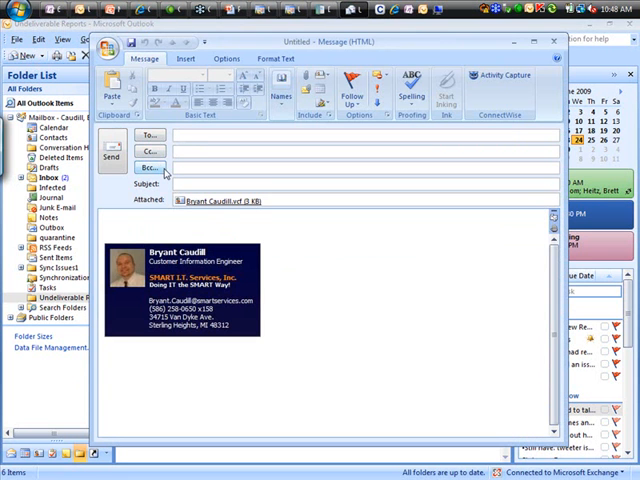
{"action": "left_click", "coordinate": [227, 58]}
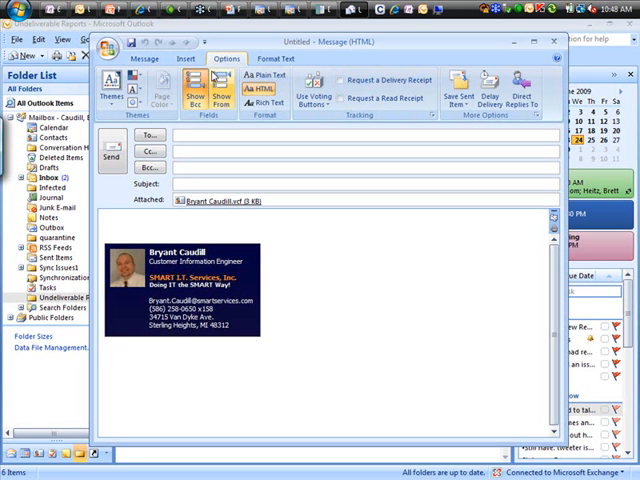
{"action": "left_click", "coordinate": [197, 84]}
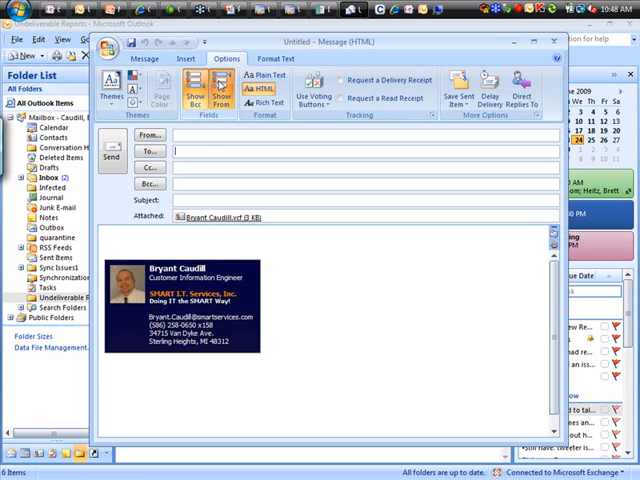
{"action": "left_click", "coordinate": [349, 79]}
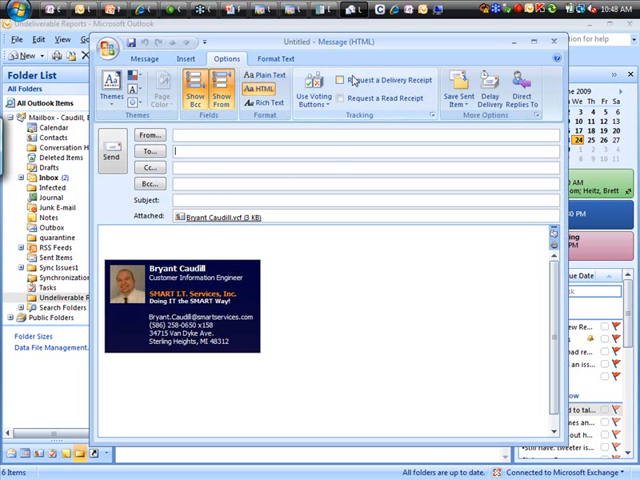
{"action": "left_click", "coordinate": [345, 79]}
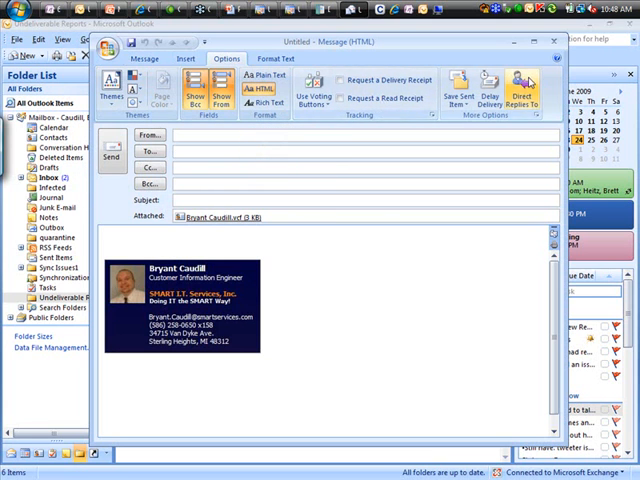
{"action": "left_click", "coordinate": [521, 92]}
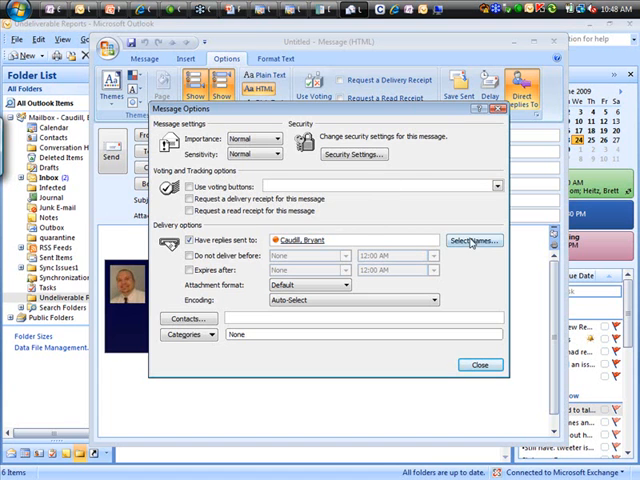
{"action": "left_click", "coordinate": [472, 240]}
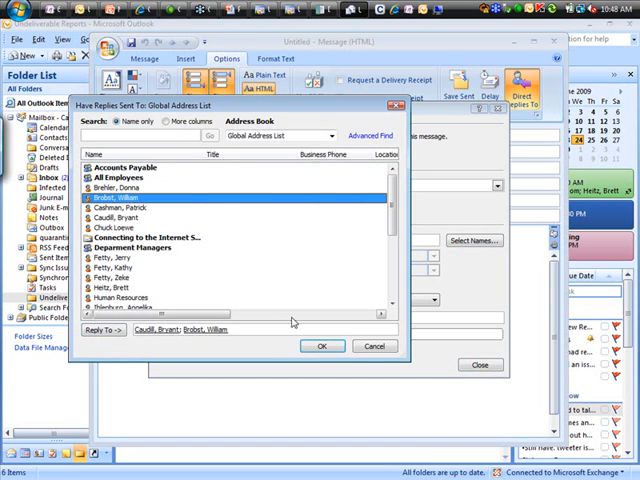
{"action": "left_click", "coordinate": [320, 346]}
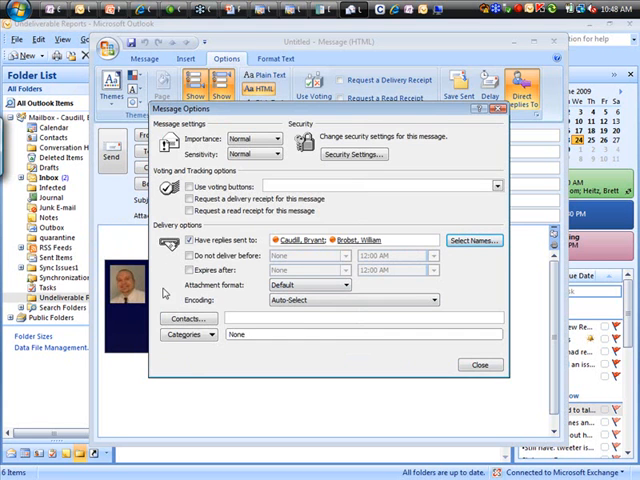
{"action": "left_click", "coordinate": [480, 364]}
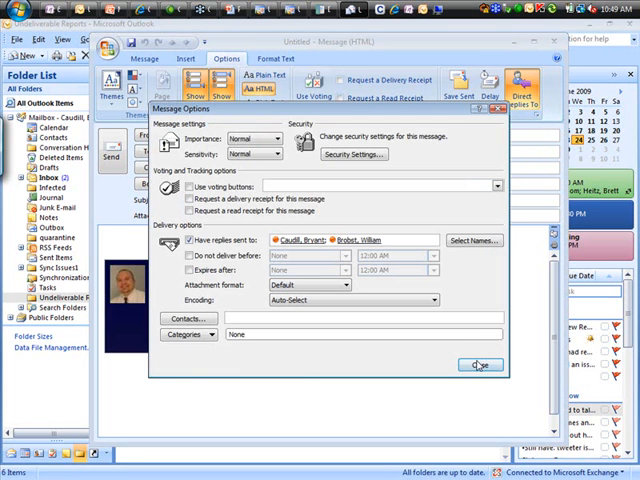
{"action": "left_click", "coordinate": [478, 364]}
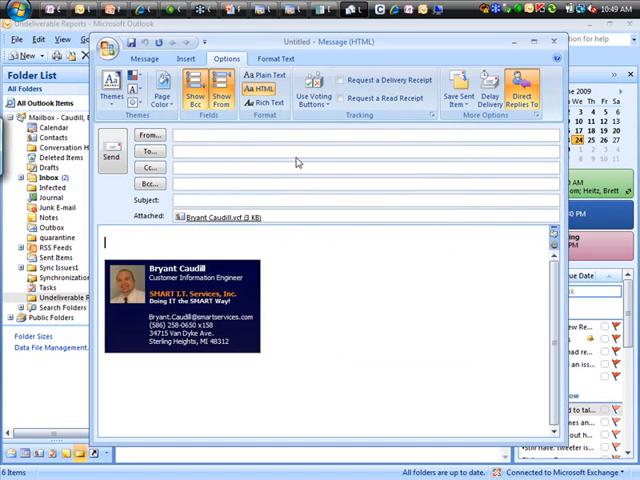
Add Yes;No voting buttons and write 'Red' and 'Blue' on separate body lines
{"action": "left_click", "coordinate": [313, 85]}
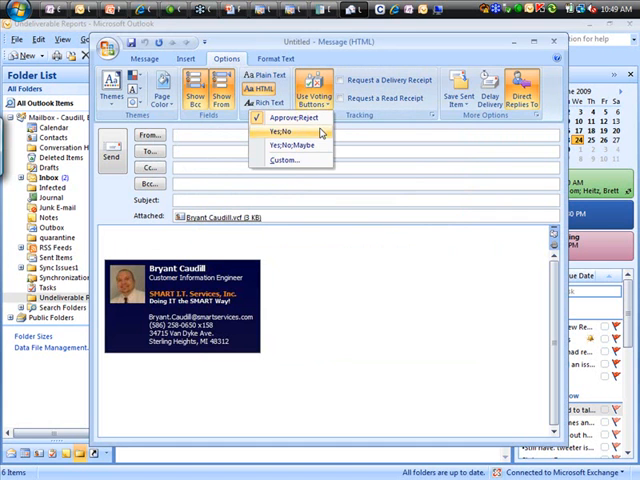
{"action": "left_click", "coordinate": [284, 131]}
{"action": "type", "text": "Red"}
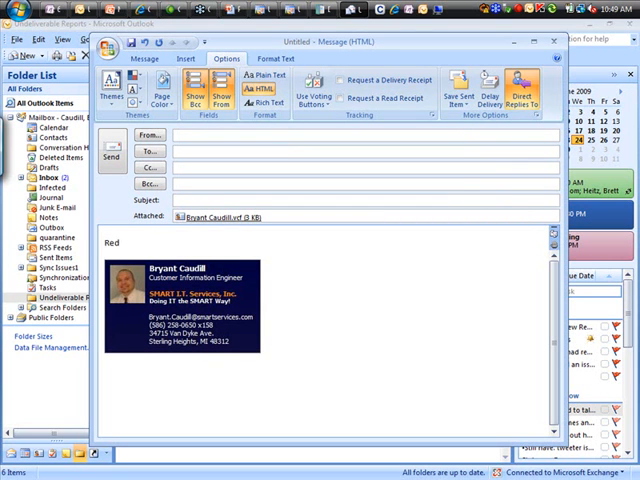
{"action": "type", "text": "Blue"}
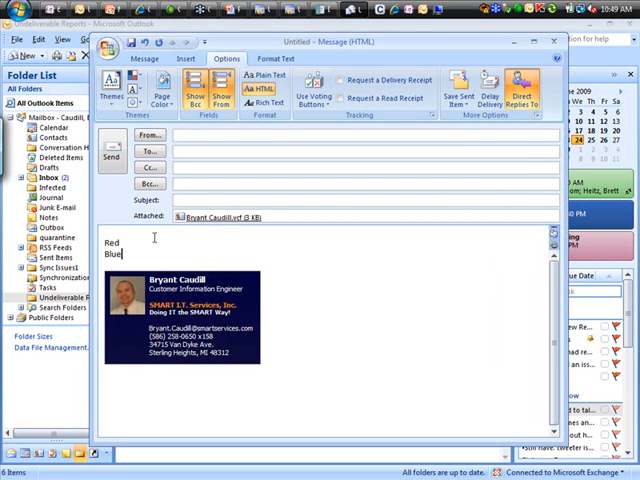
{"action": "mouse_move", "coordinate": [308, 90]}
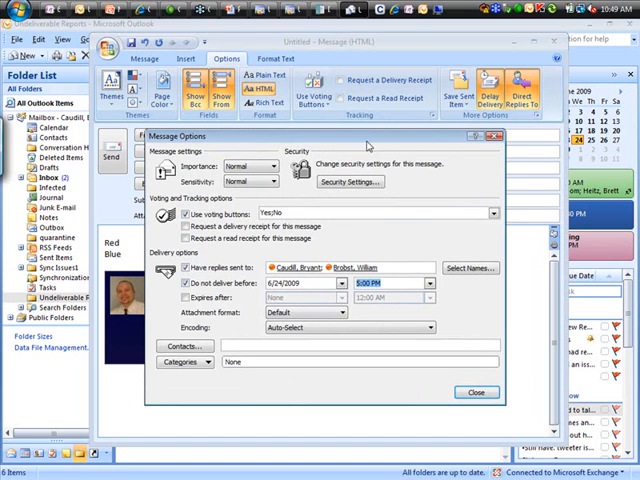
{"action": "mouse_move", "coordinate": [372, 148]}
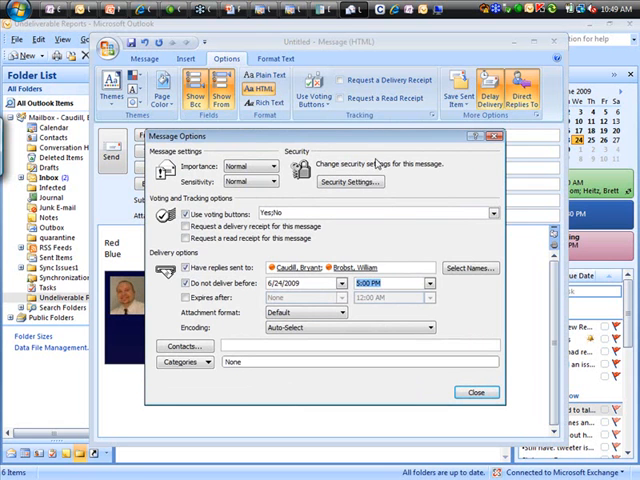
Delay delivery until 6/24/2009 5:00 PM and close the message window
{"action": "left_click", "coordinate": [476, 392]}
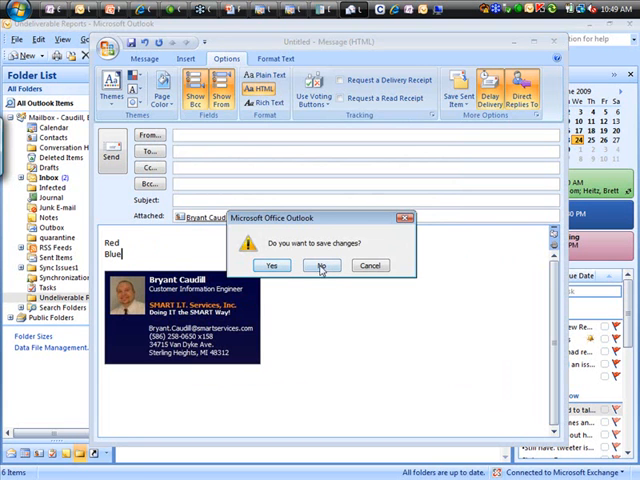
{"action": "left_click", "coordinate": [322, 265]}
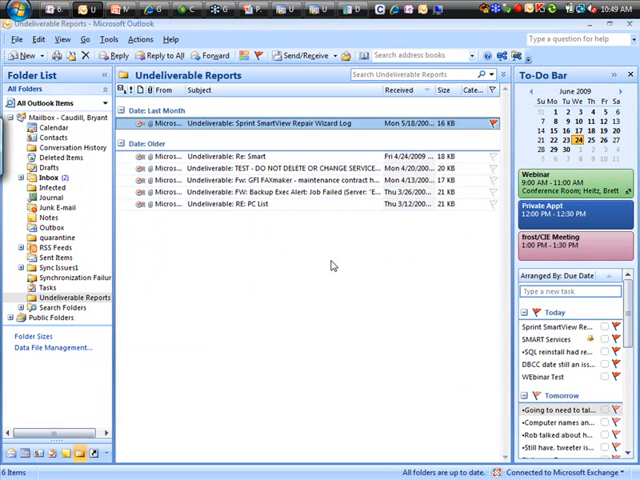
{"action": "left_click", "coordinate": [48, 137]}
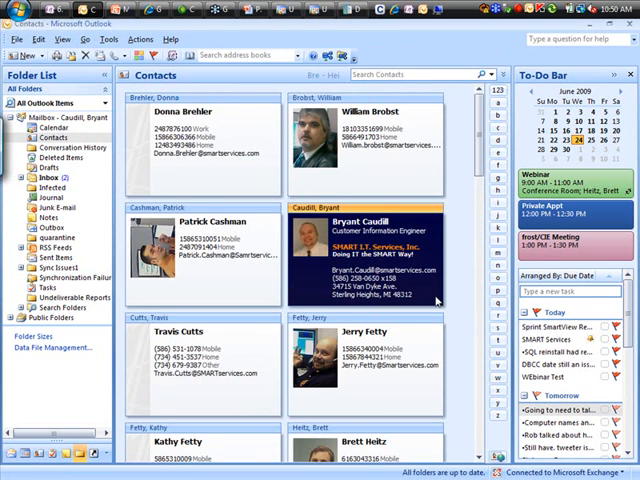
{"action": "double_click", "coordinate": [360, 240]}
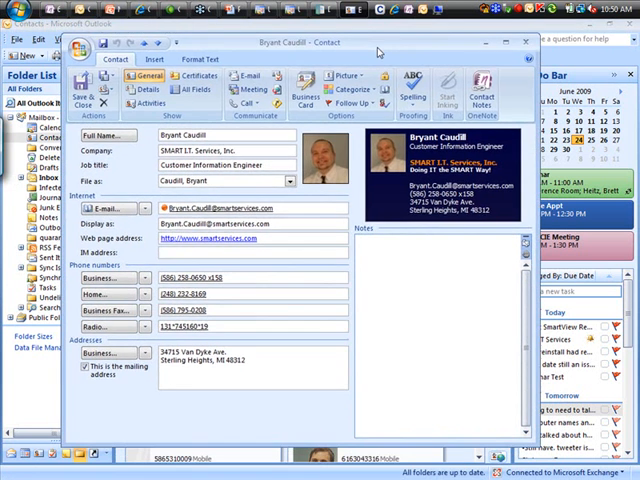